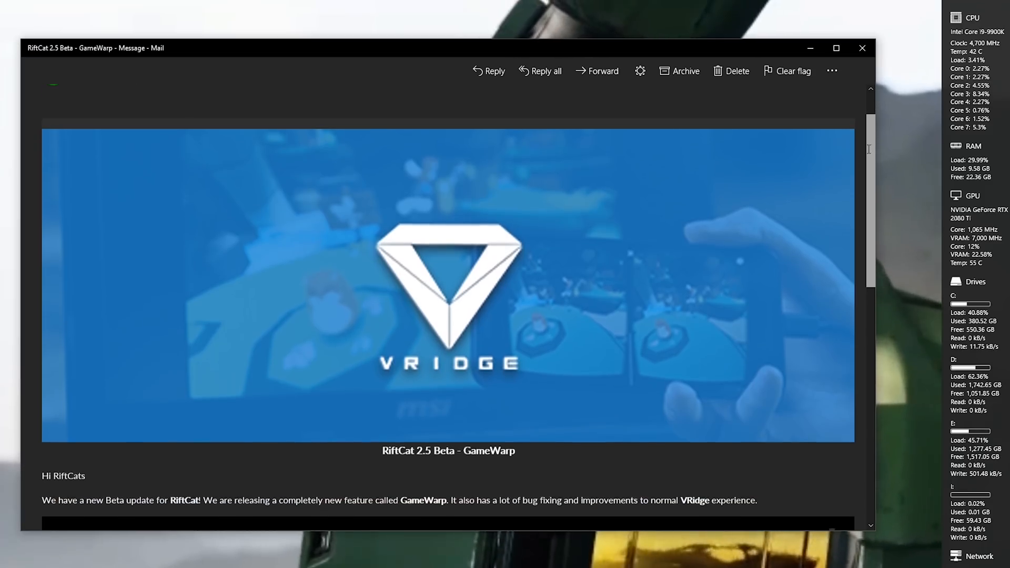
Step: Scroll through the RiftCat GameWarp newsletter email
scroll(down, 3)
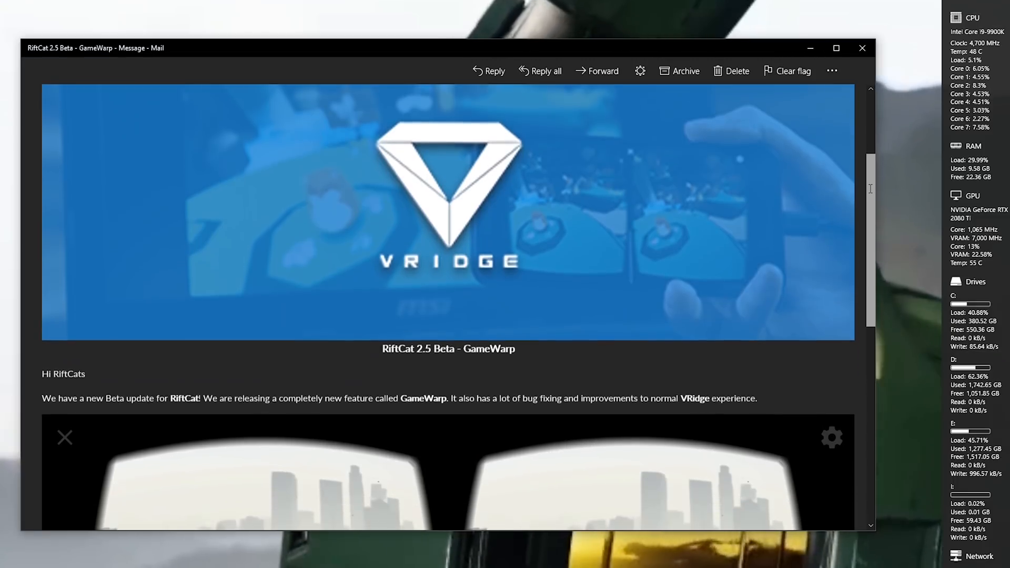
scroll(down, 3)
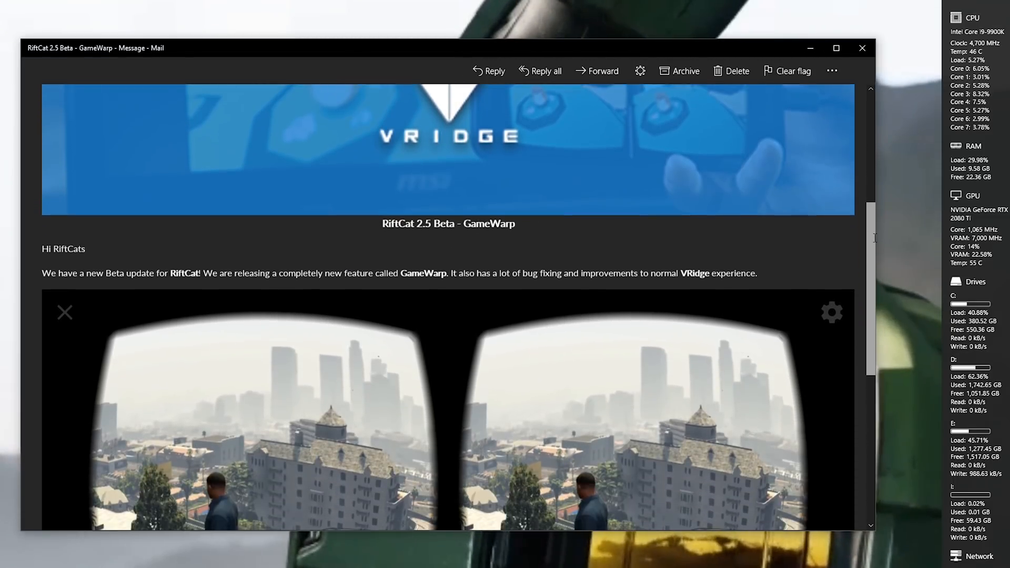
scroll(down, 3)
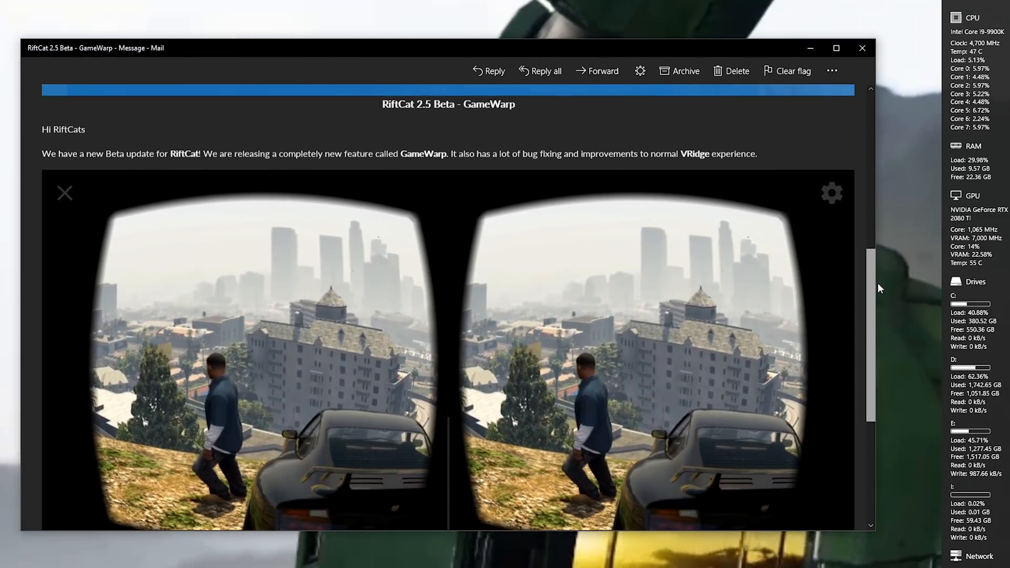
scroll(down, 3)
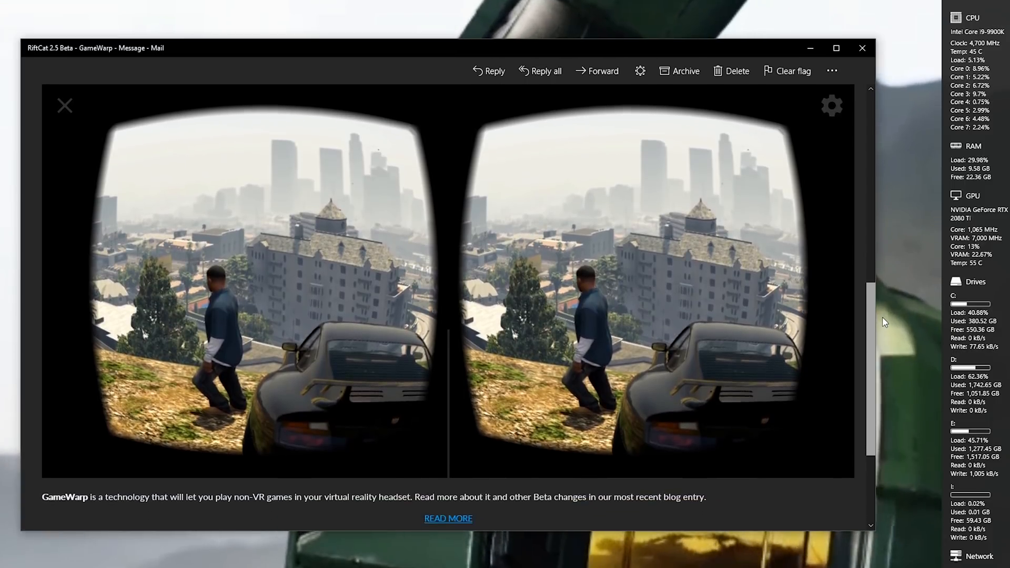
scroll(down, 3)
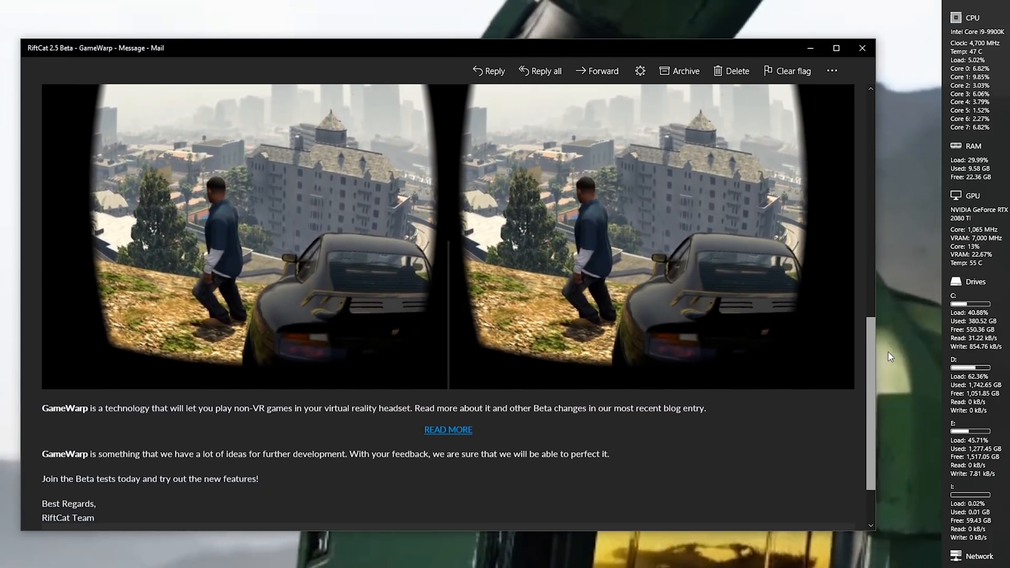
scroll(down, 3)
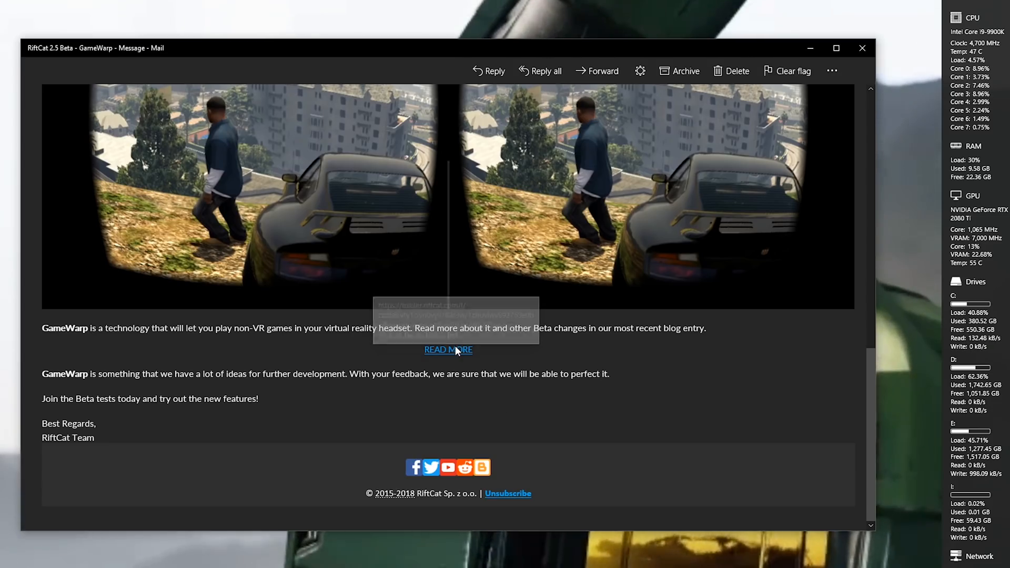
Step: Open the Dev Update #52 blog post and read its GameWarp Beta section
click(448, 350)
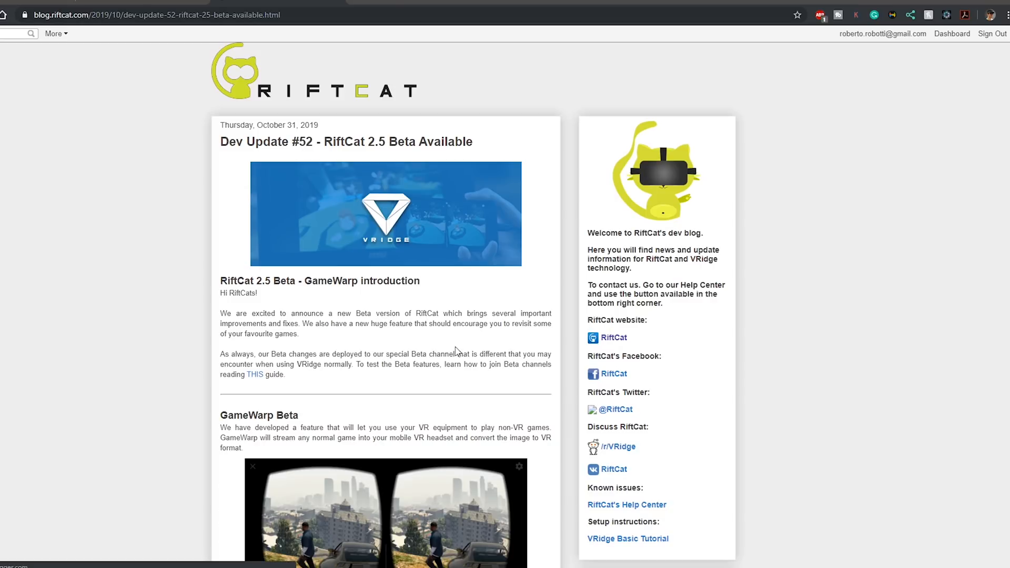
mouse_move(454, 354)
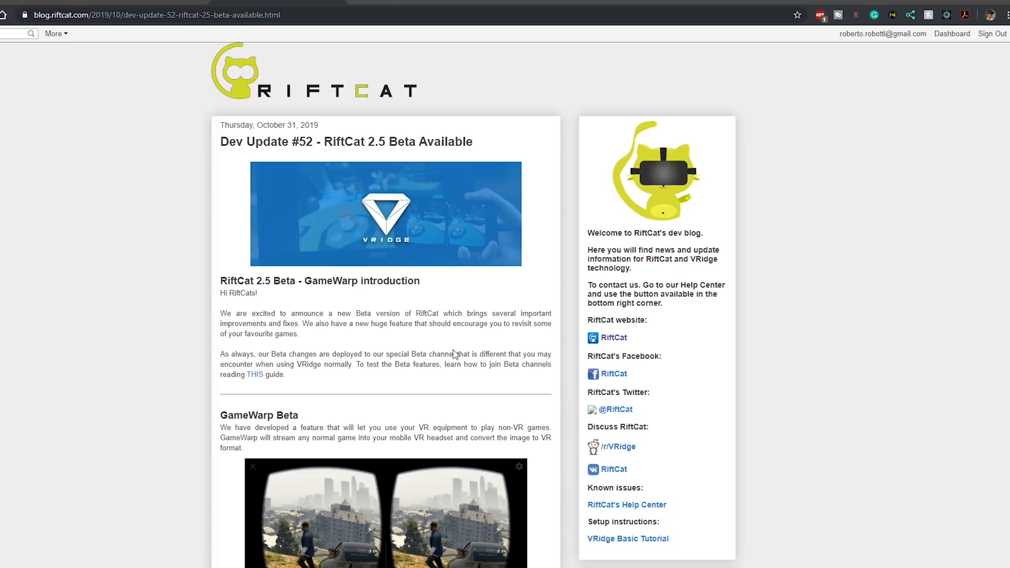
scroll(down, 3)
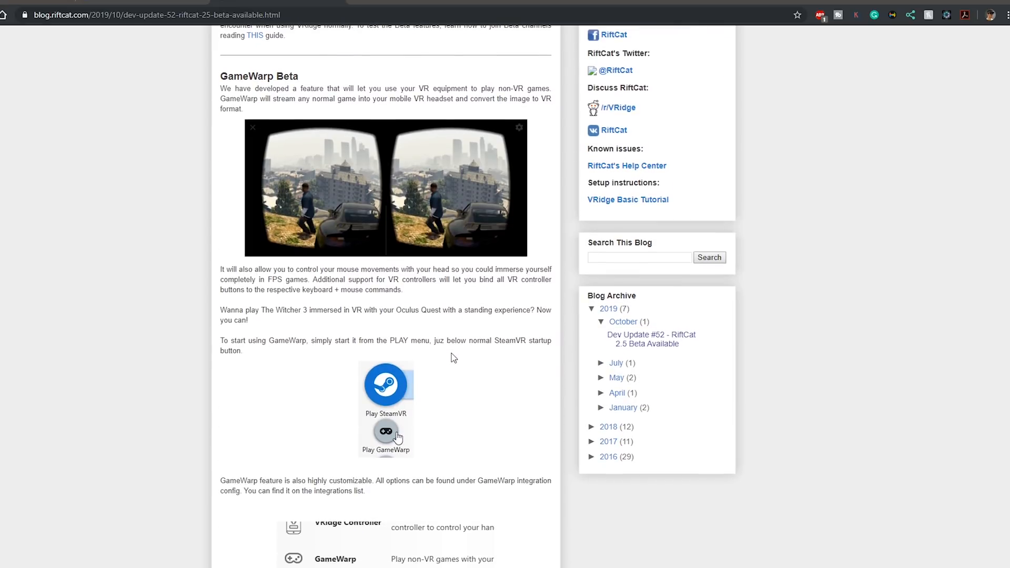
scroll(down, 3)
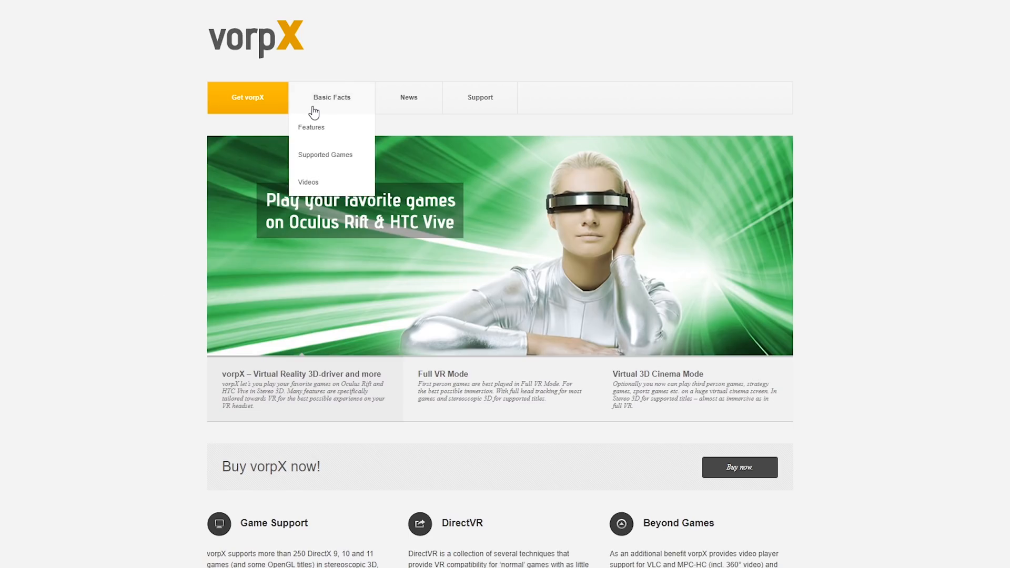
Step: Open vorpX's Supported Games page and browse titles from A to F
click(325, 155)
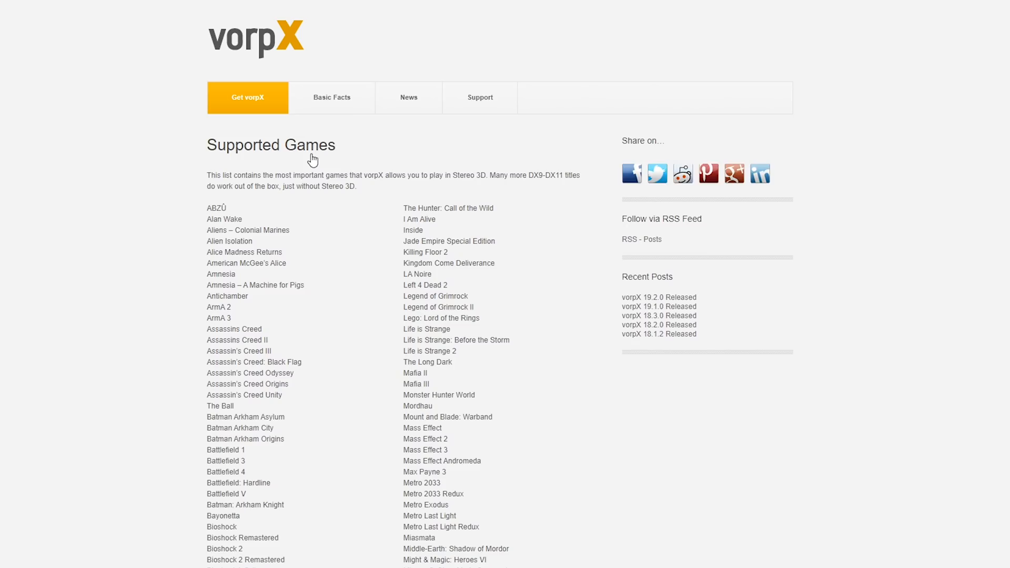
scroll(down, 3)
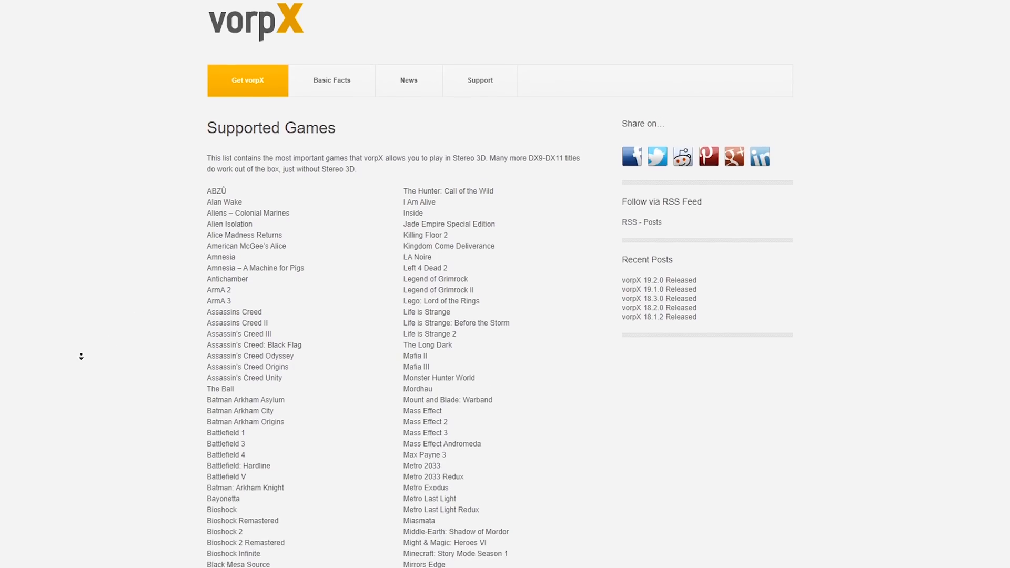
scroll(down, 3)
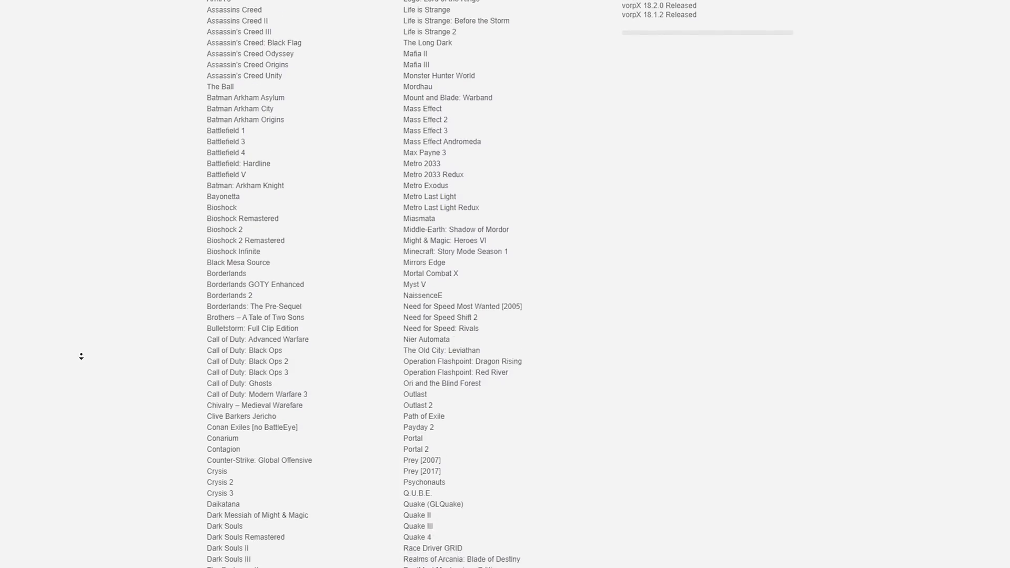
scroll(down, 3)
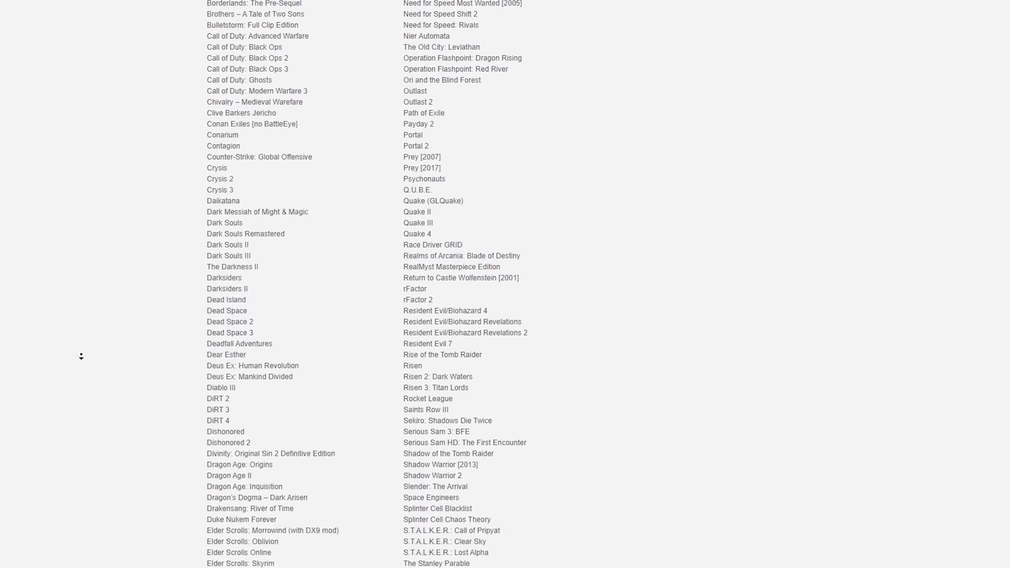
scroll(down, 3)
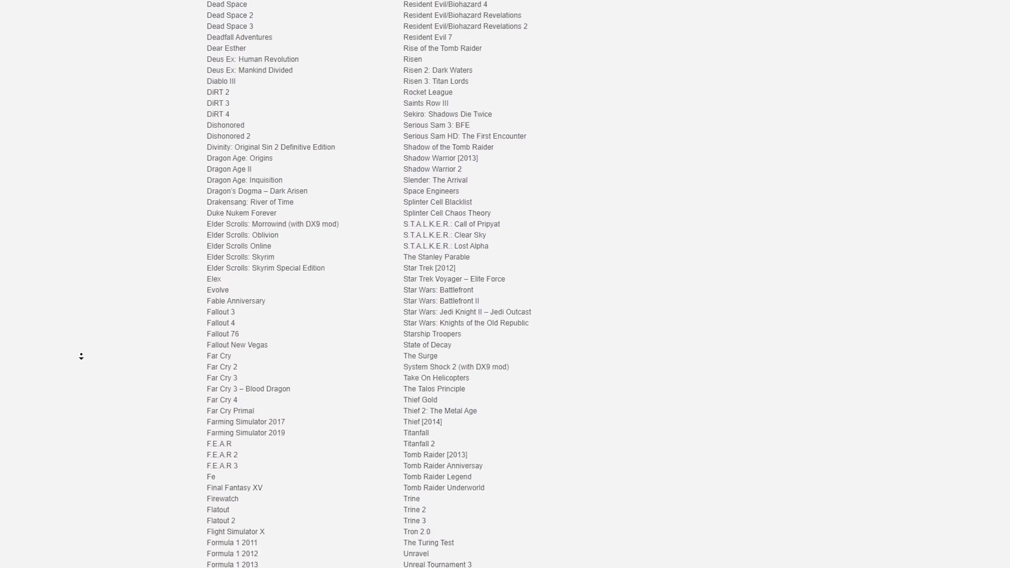